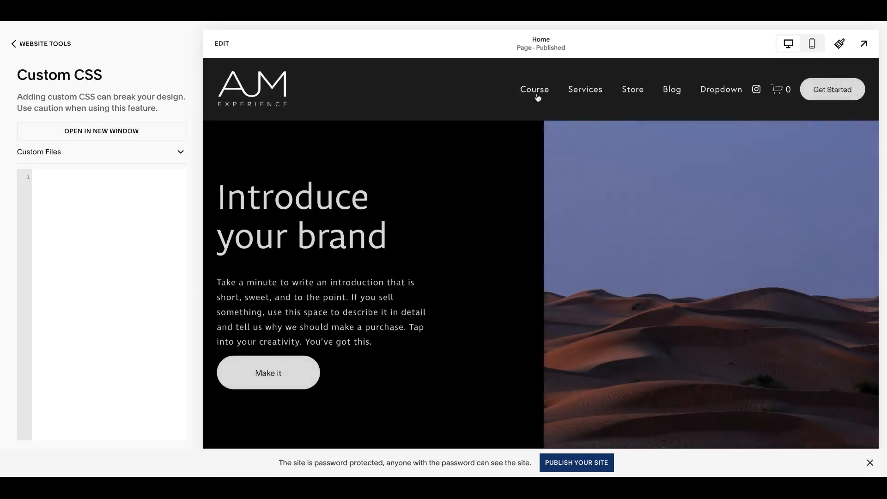
Add the rule .header-title-logo { pointer-events: none; } to the Custom CSS editor
left_click(534, 89)
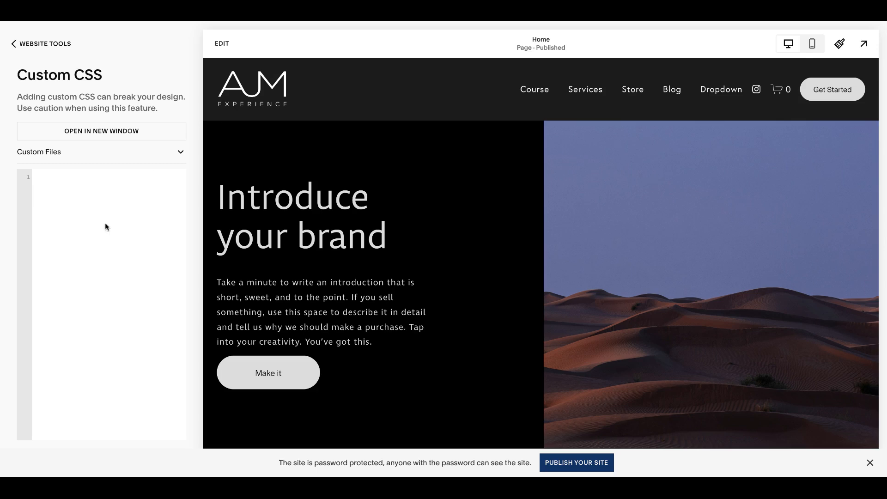
mouse_move(98, 197)
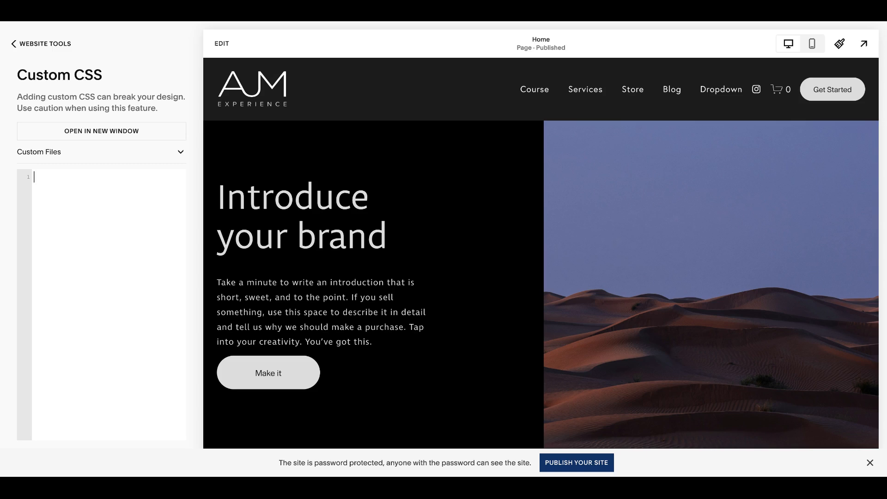
type(".header-title-logo { pointer-events: none; }")
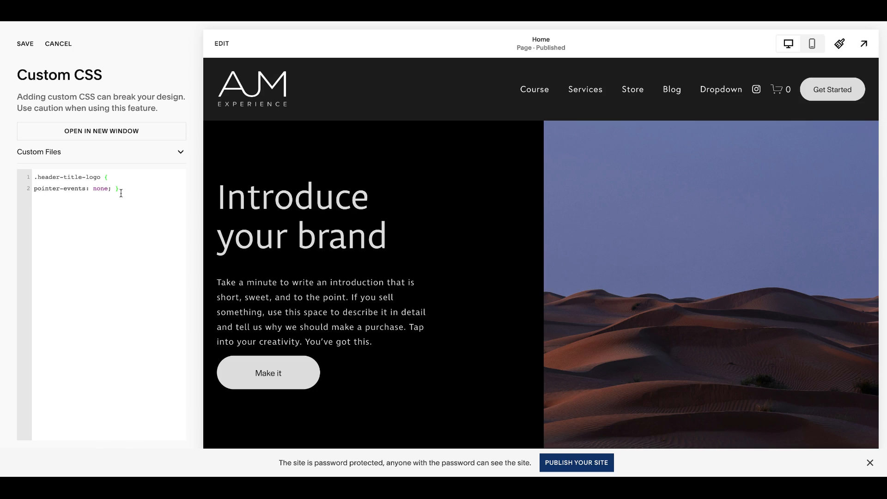
left_click(25, 43)
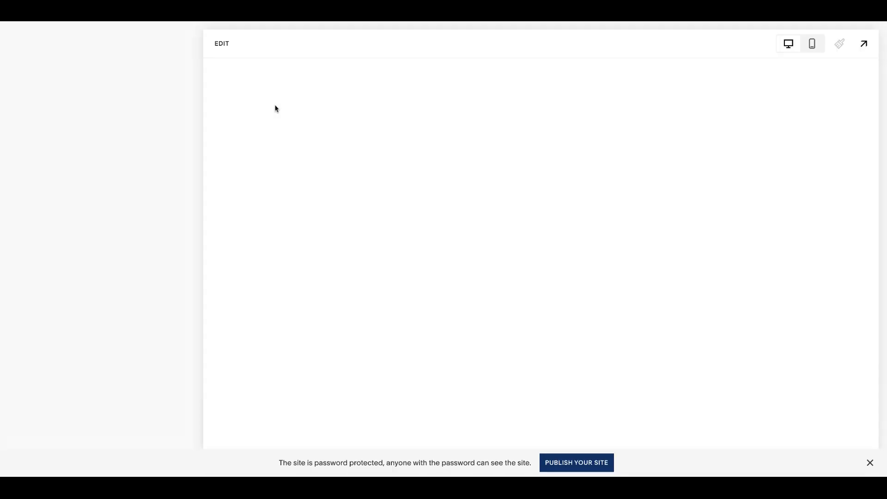
Nest the logo rule under #collection-662a81791f179e5cf022136f with extra braces, and save
left_click(840, 43)
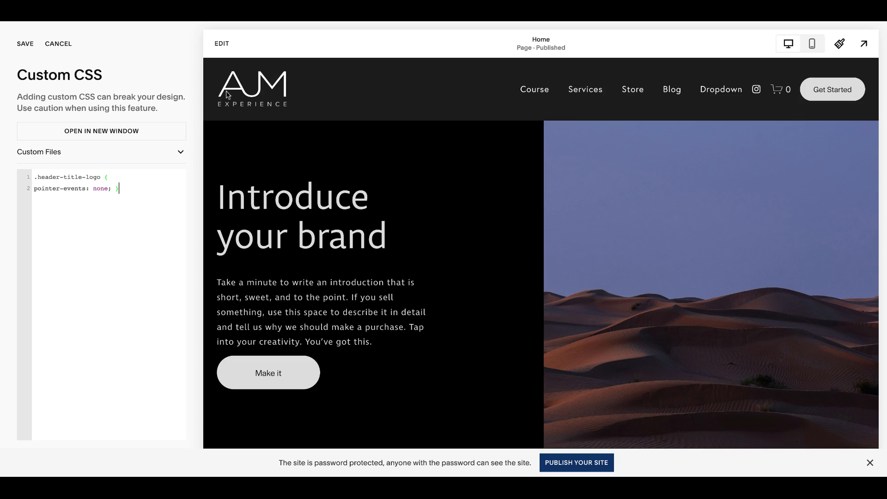
mouse_move(255, 94)
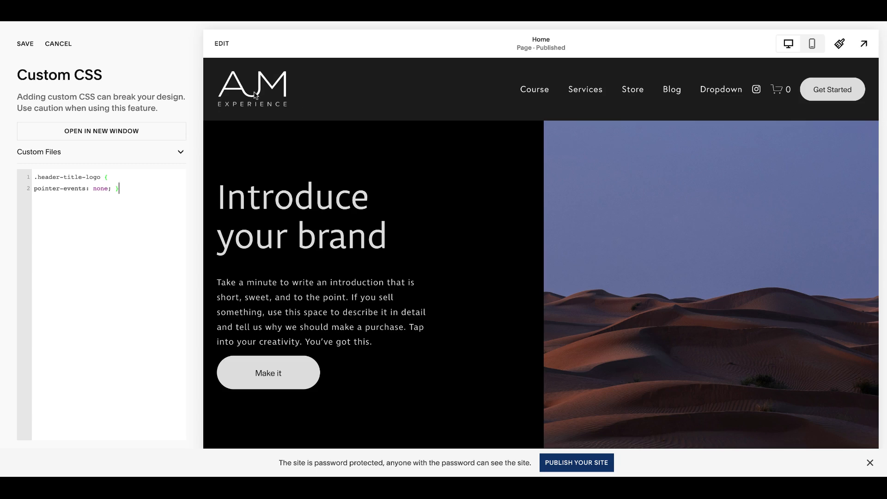
mouse_move(618, 113)
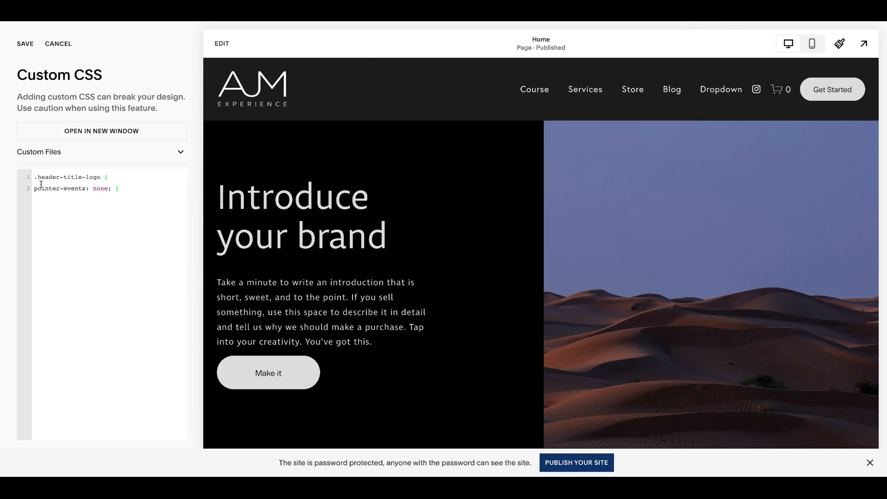
type("#collection-662a81791f179e5cf022136f")
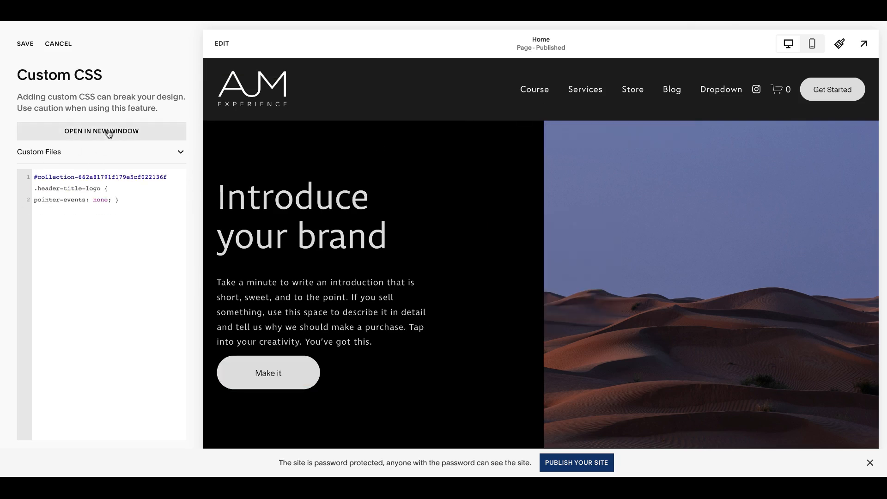
type("{")
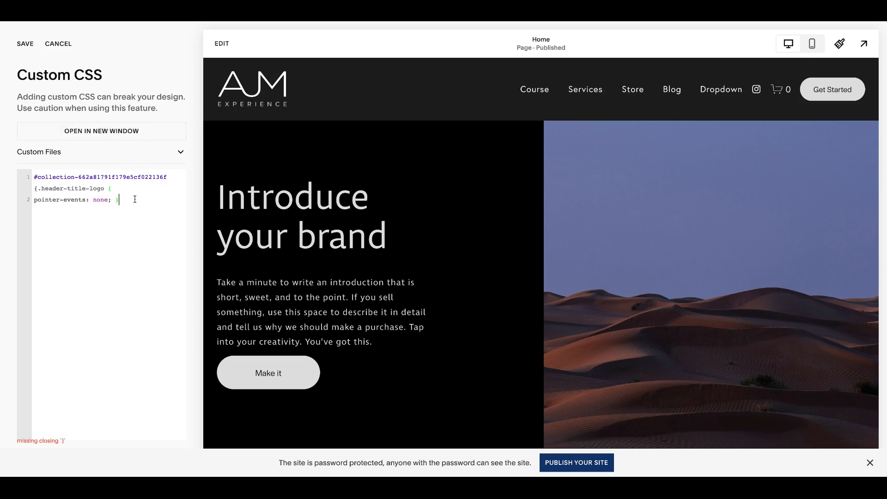
type("}")
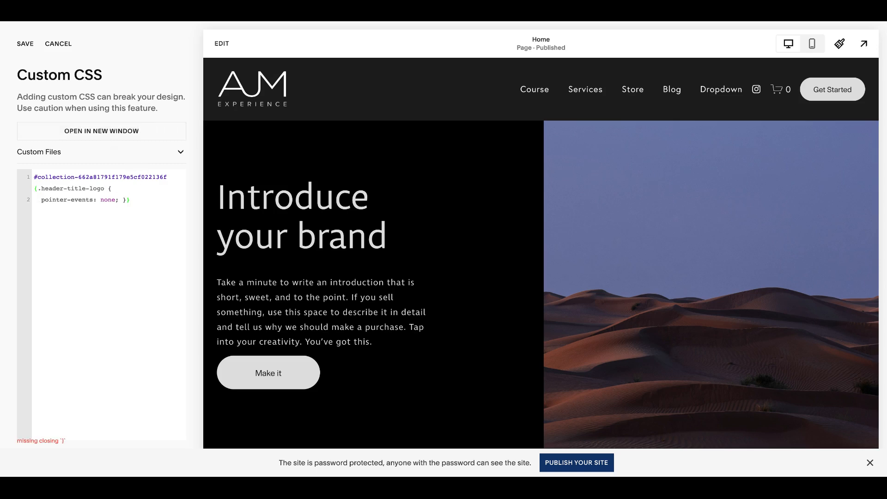
left_click(25, 43)
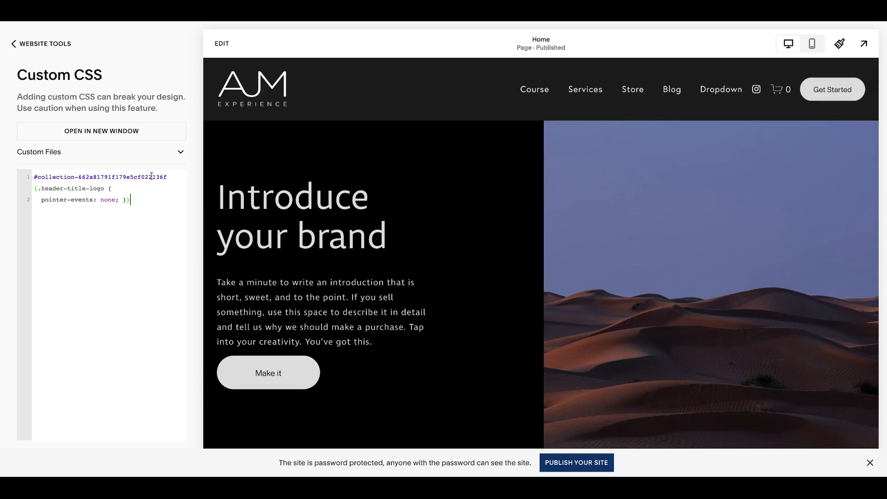
mouse_move(171, 207)
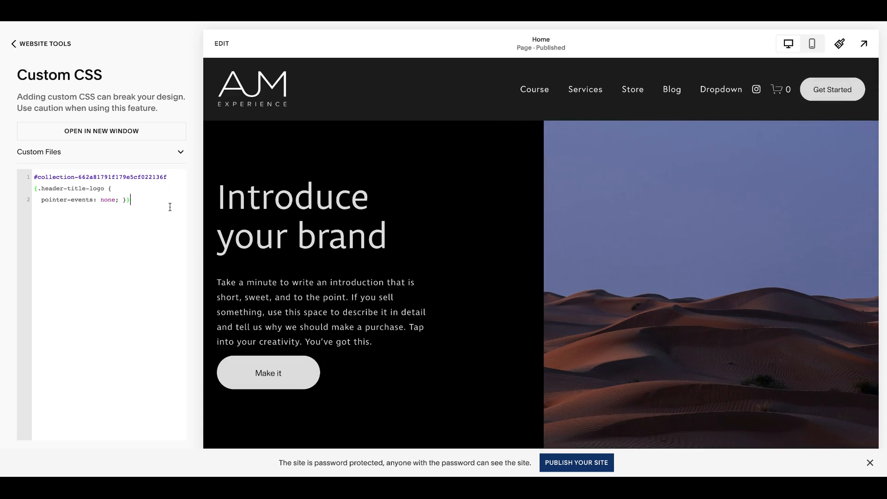